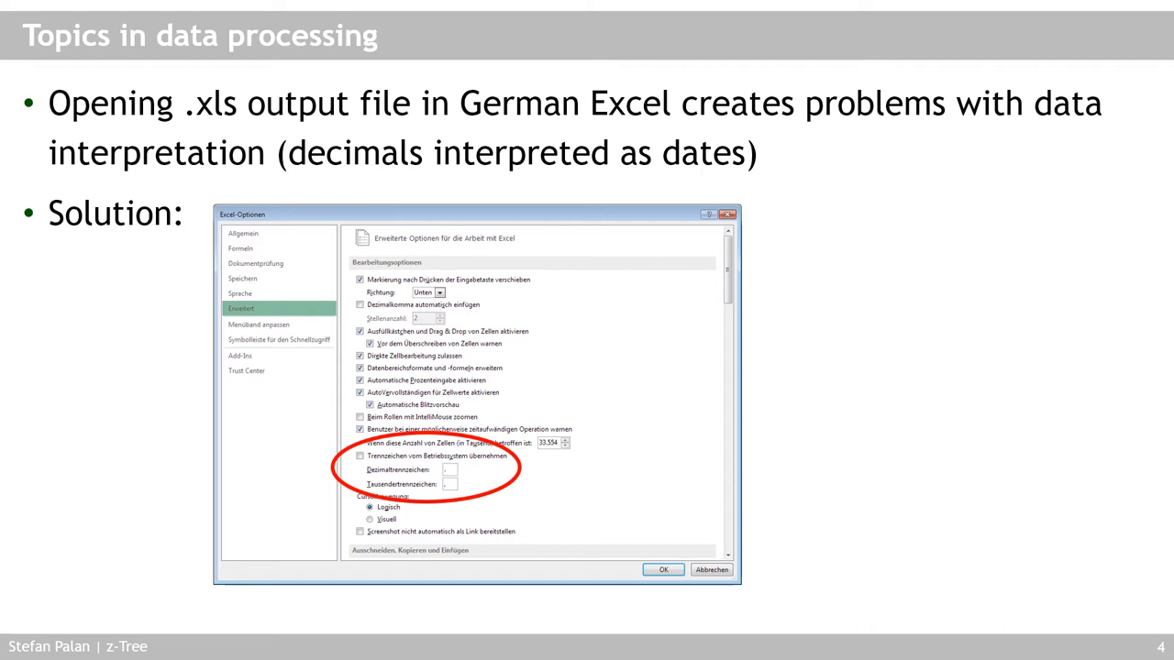
# Advance to slide 5, 'Reformatting z-Tree output' with zTools.
pyautogui.press('right')
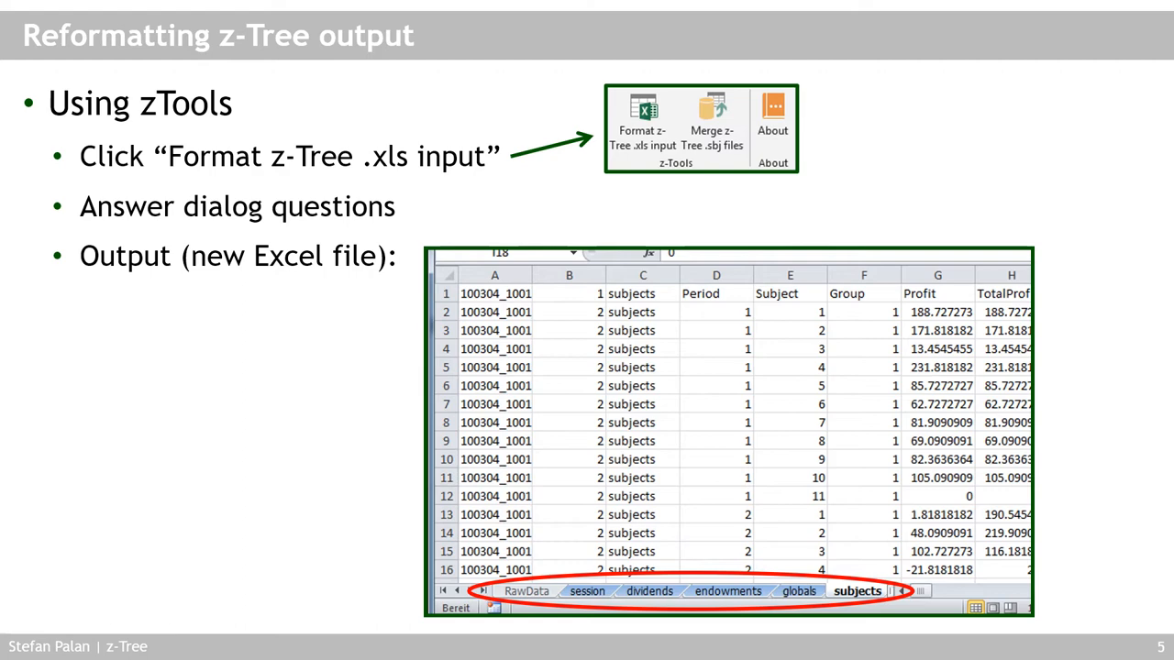
# Advance to slide 6, 'Topics in data processing – Time data'.
pyautogui.press('right')
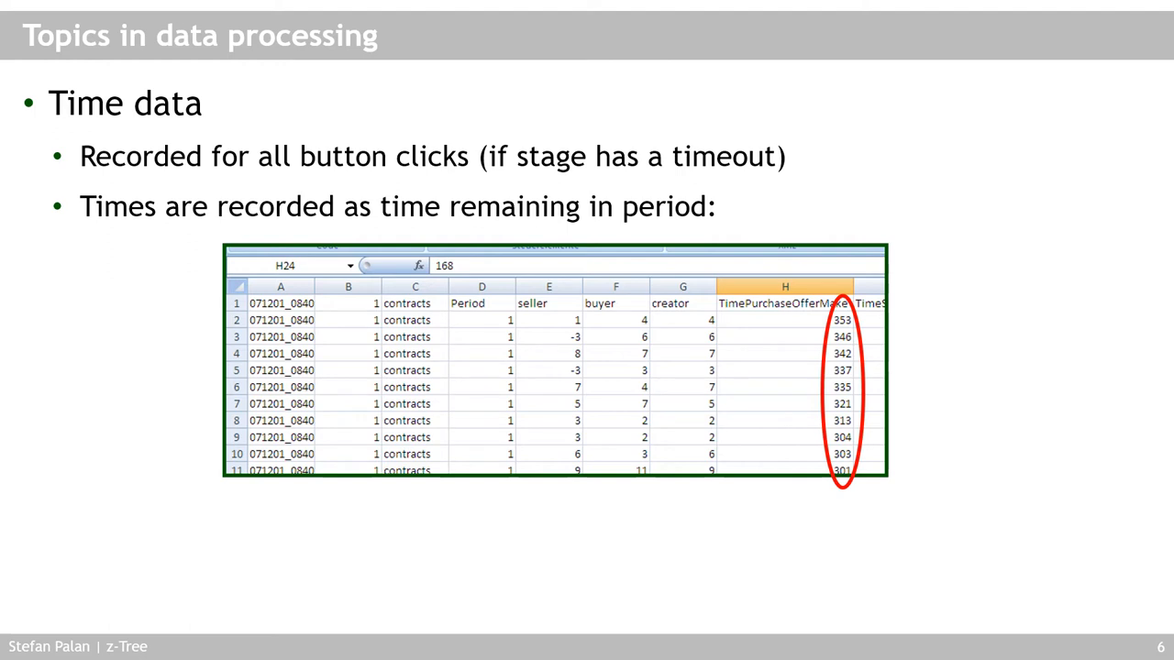
pyautogui.press('Right')
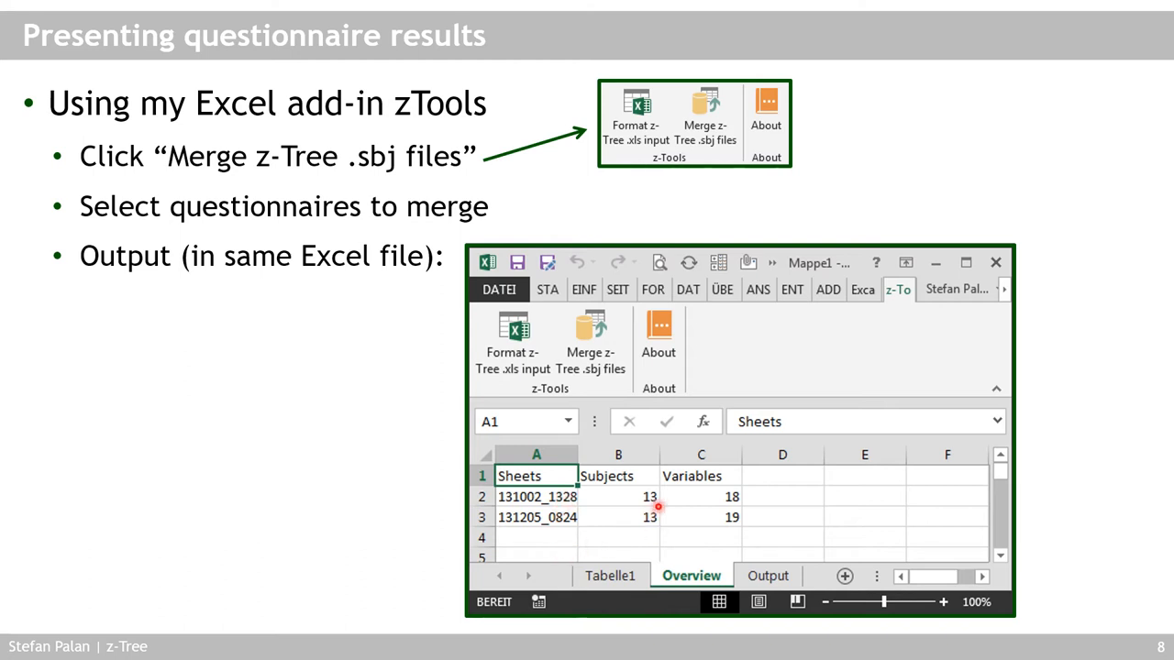
pyautogui.moveTo(639, 495)
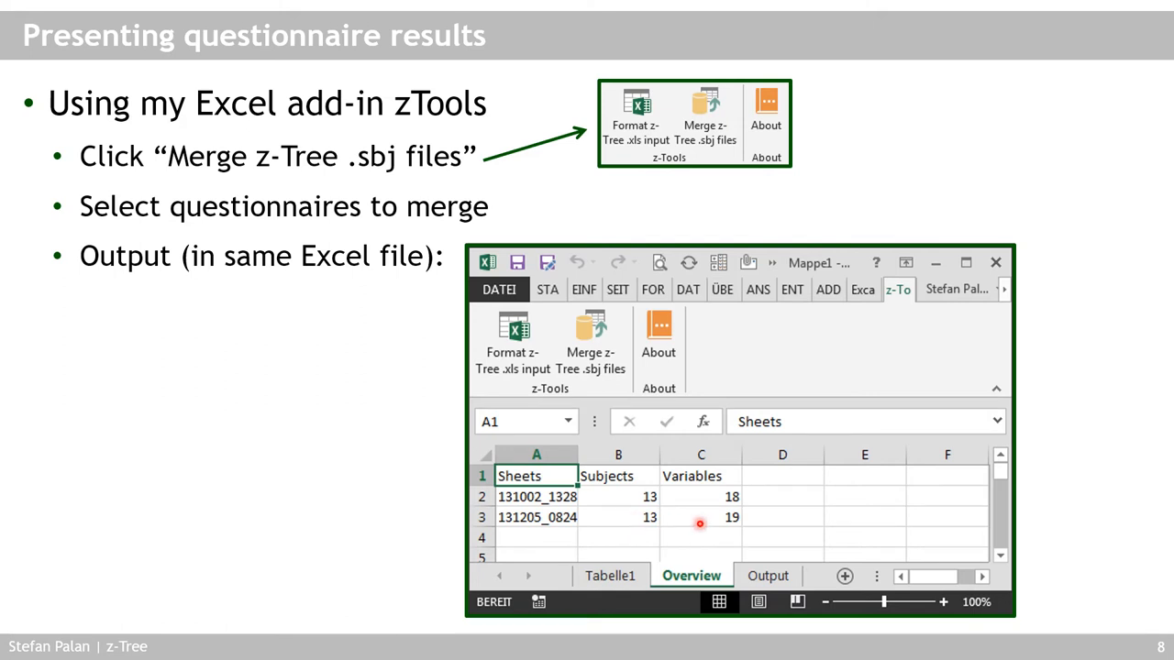
pyautogui.moveTo(728, 504)
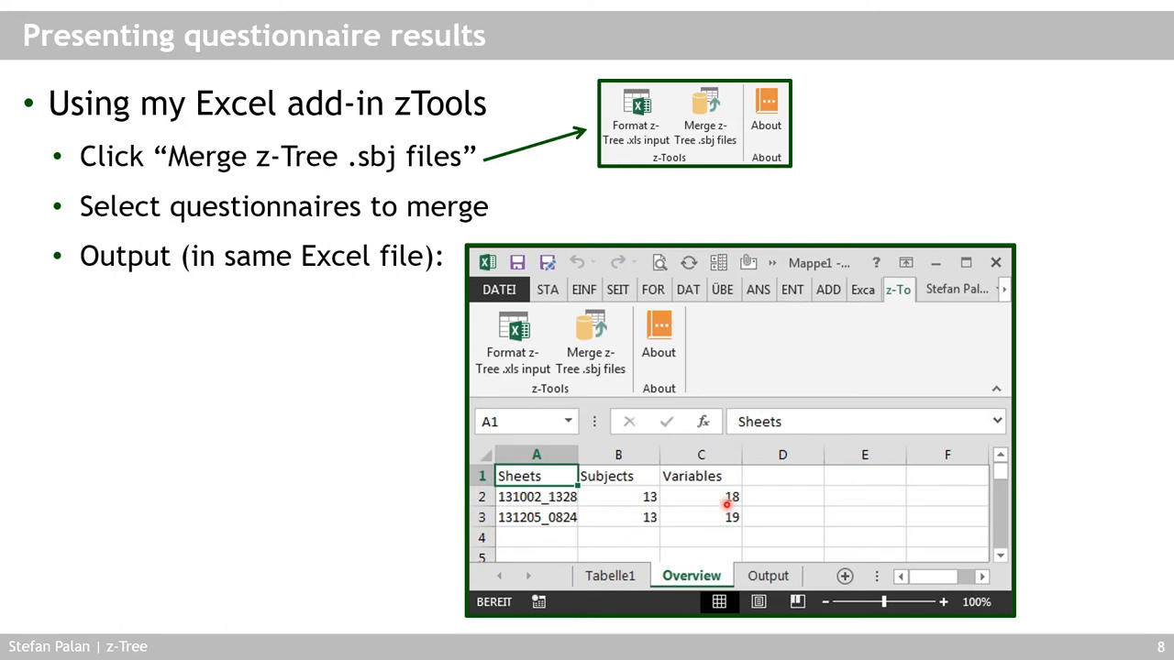
pyautogui.moveTo(556, 496)
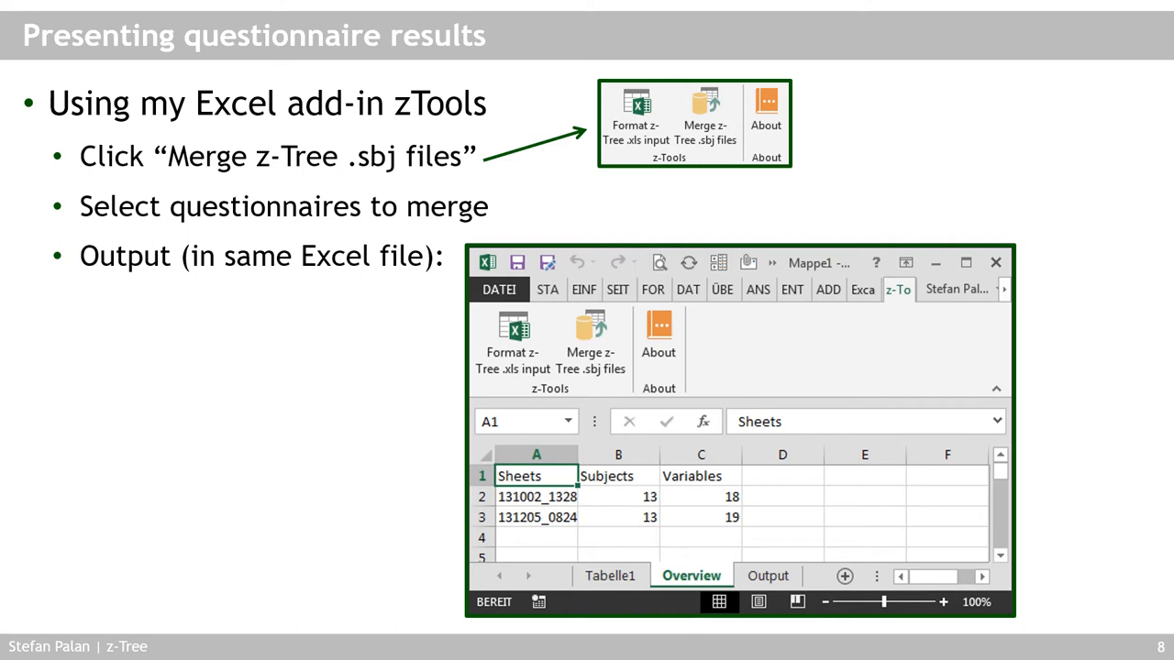
# Advance to slide 9 on Word mail-merge field insertion and finishing the merge.
pyautogui.press('right')
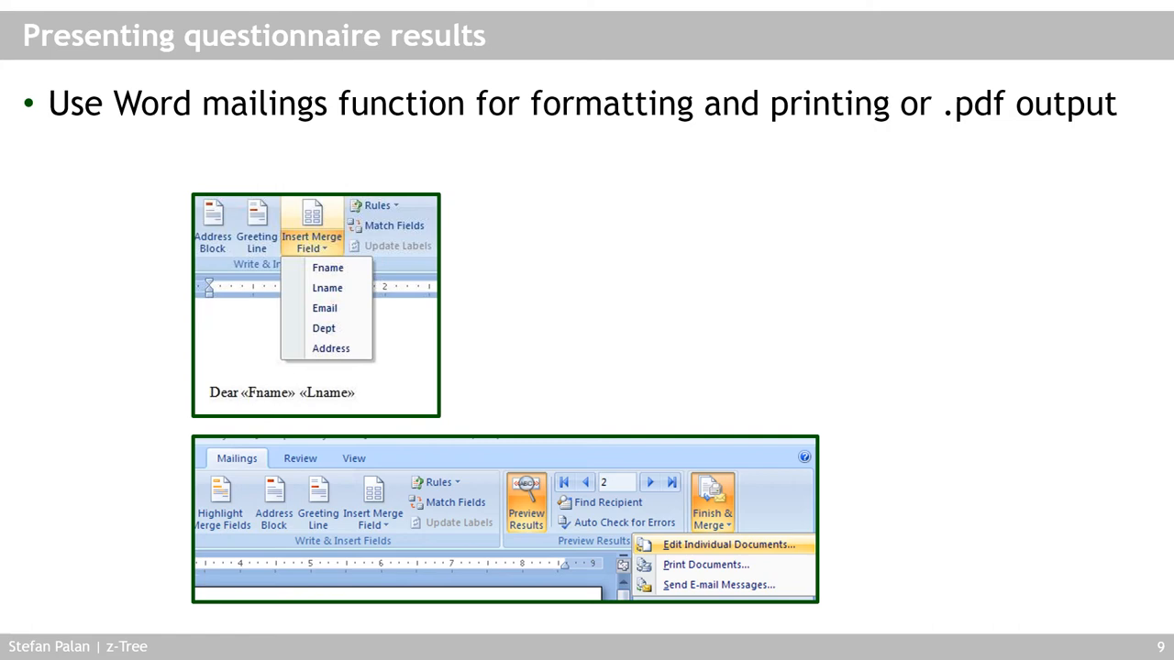
# Advance to slide 10 showing the questionnaire merge-field template for each subject.
pyautogui.press('Right')
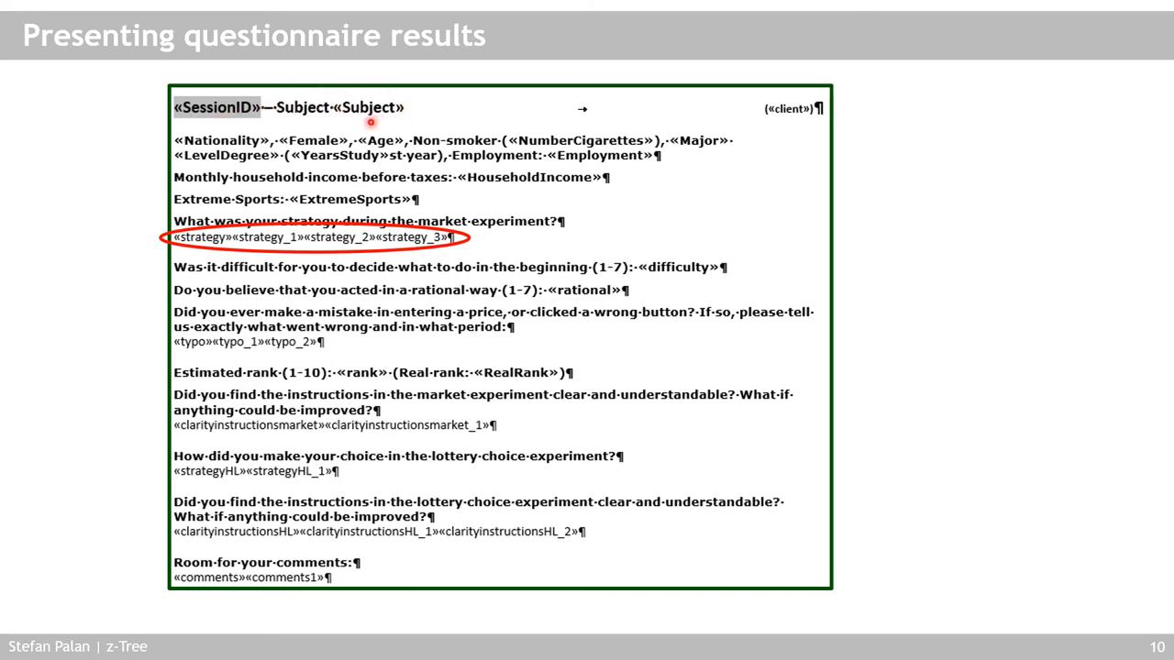
pyautogui.moveTo(397, 123)
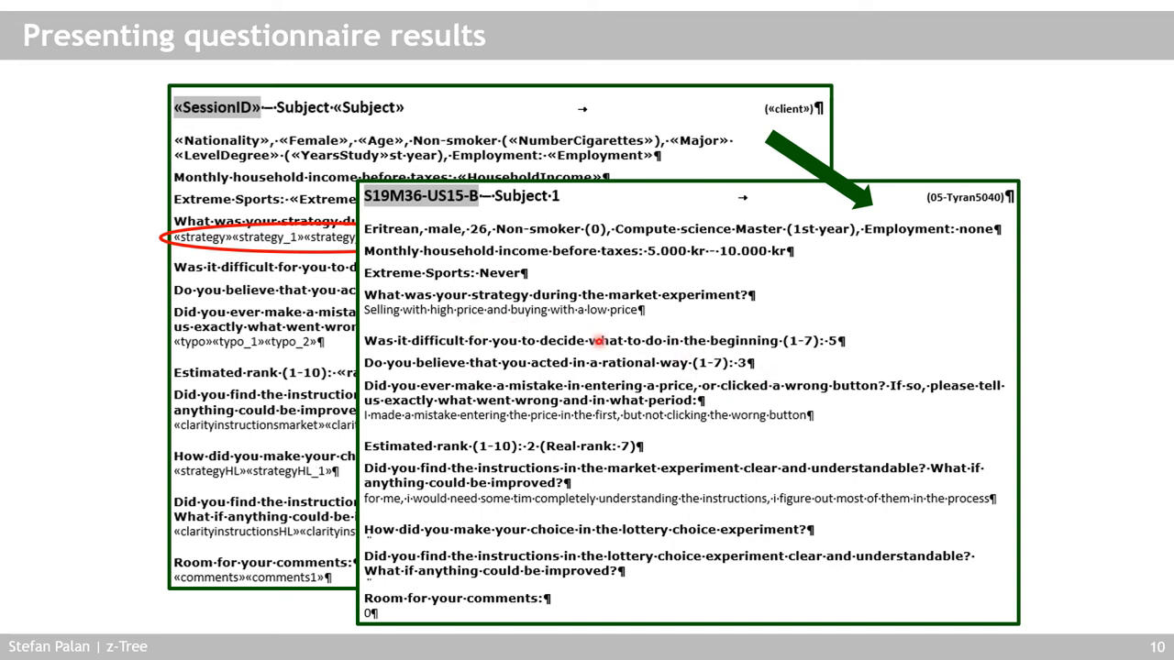
pyautogui.moveTo(711, 320)
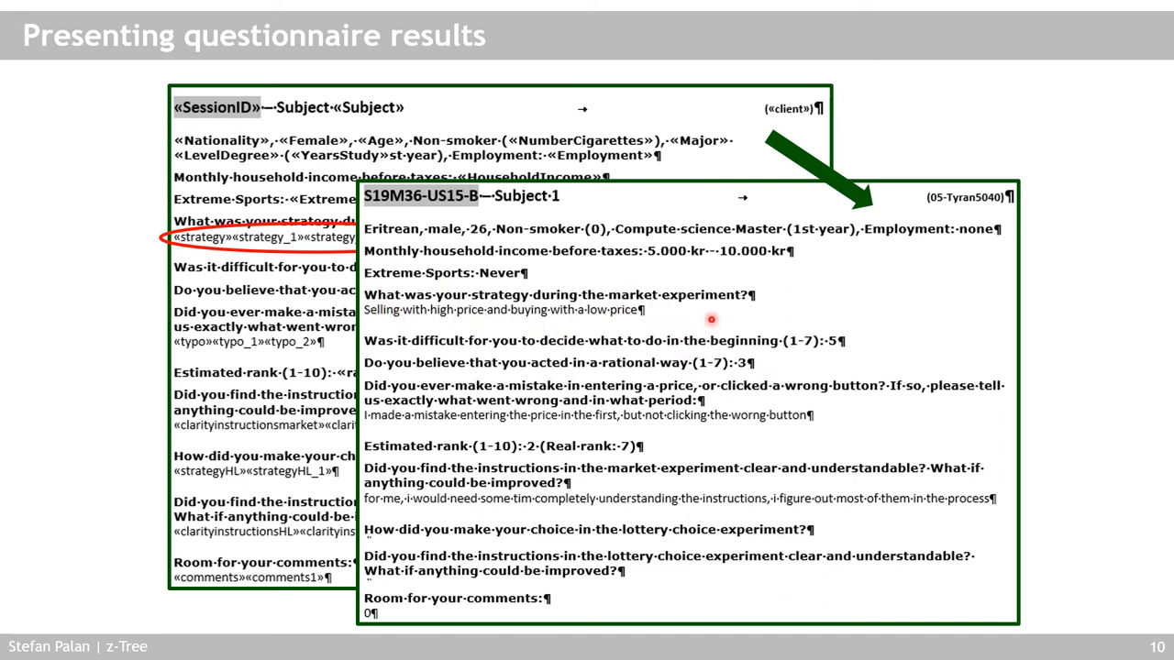